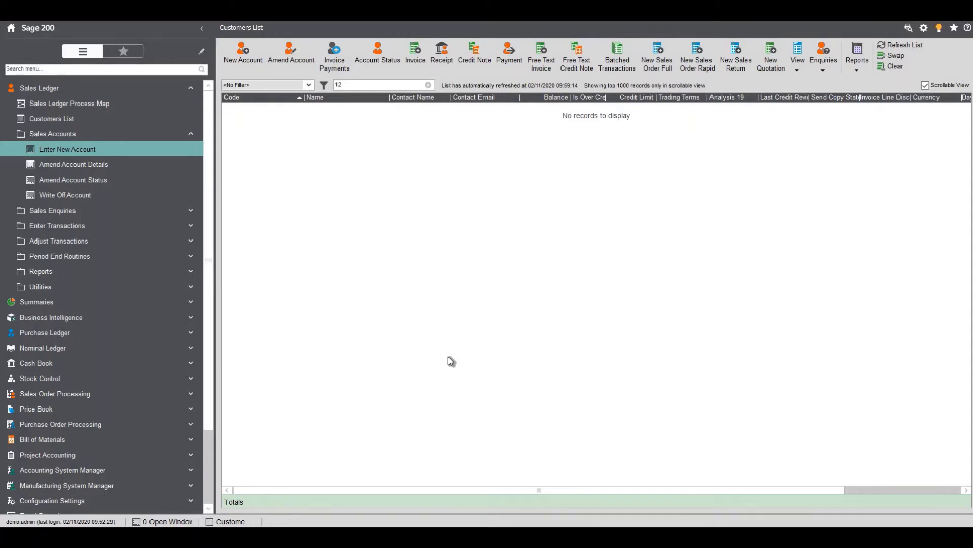
{"action": "mouse_move", "coordinate": [75, 136]}
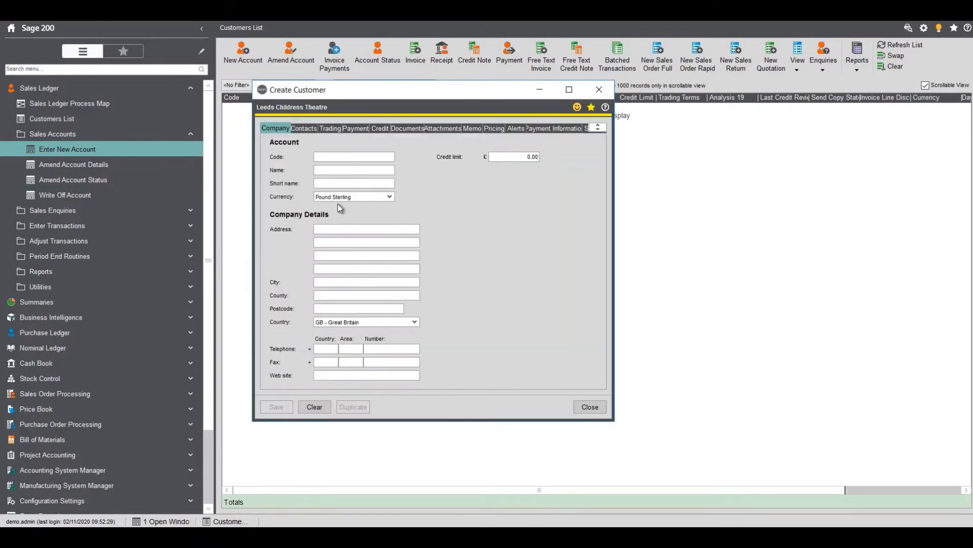
Enter account code AB1234, name Abbey Retail, short name and credit limit 10000.00
{"action": "left_click", "coordinate": [354, 156]}
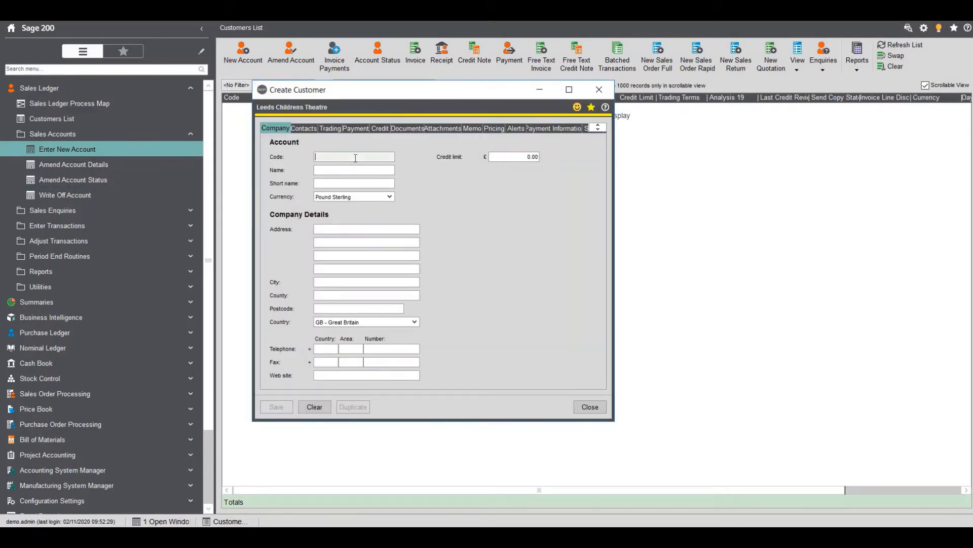
{"action": "type", "text": "AB1234"}
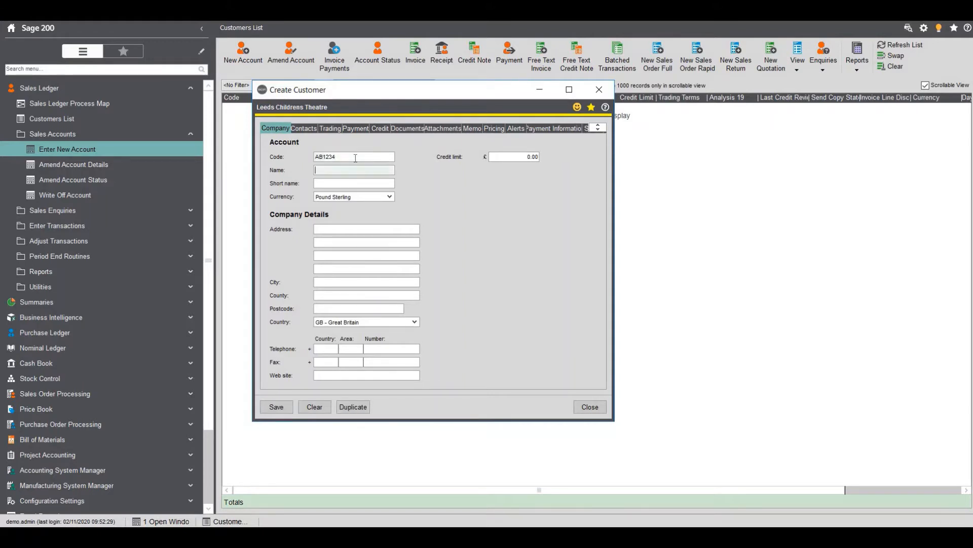
{"action": "type", "text": "Abbey"}
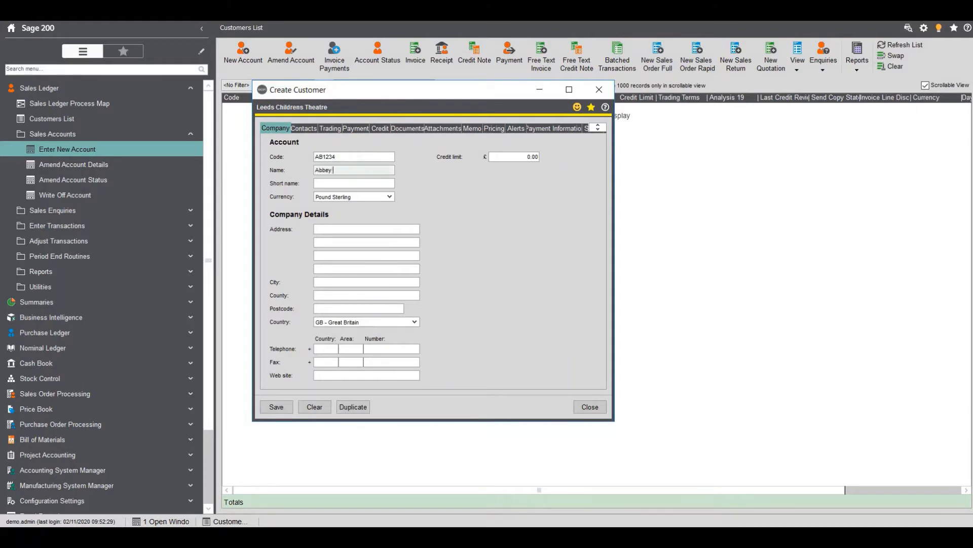
{"action": "type", "text": "Retail"}
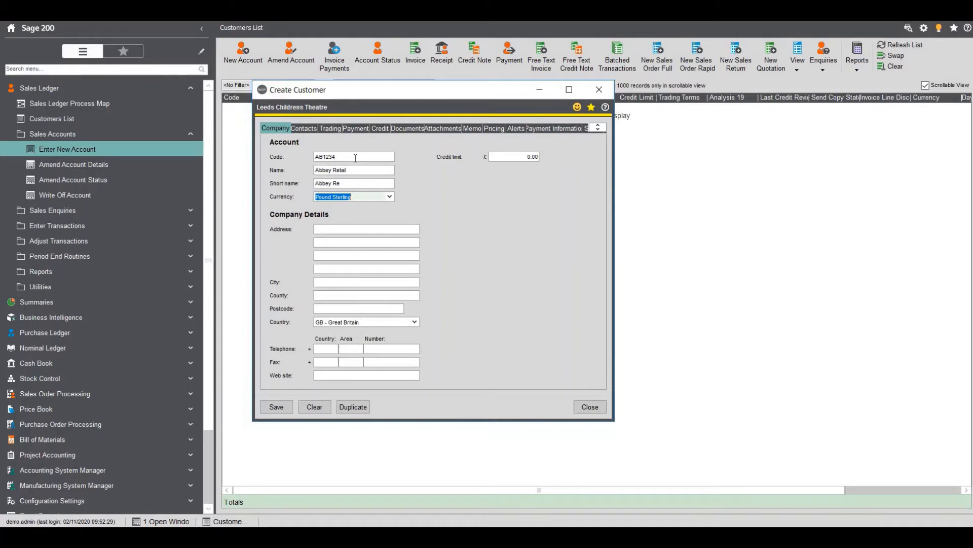
{"action": "type", "text": "1000"}
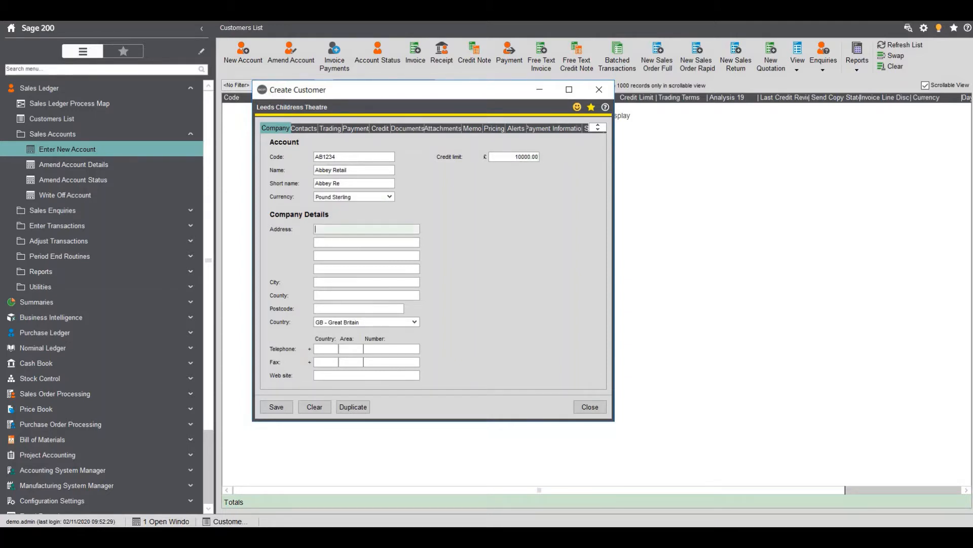
{"action": "type", "text": "1 High Str"}
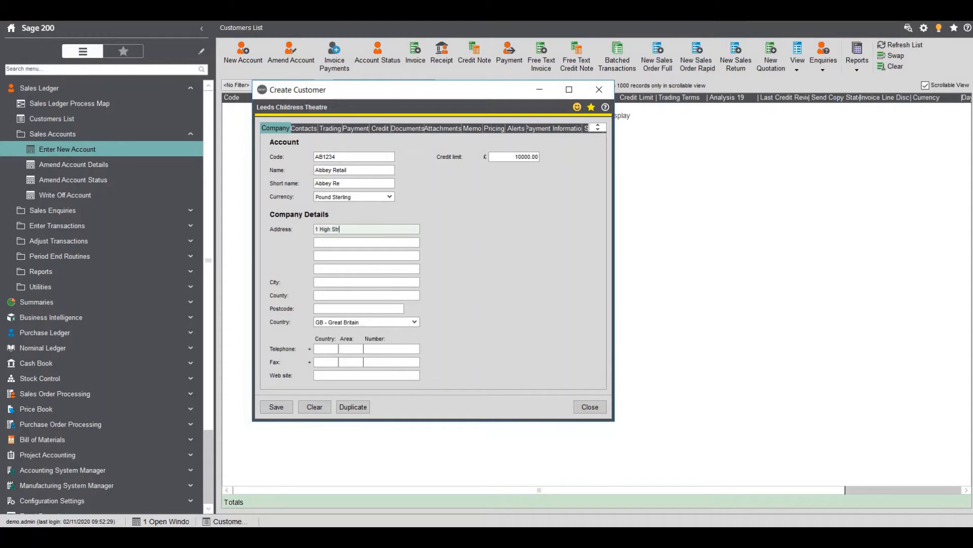
{"action": "left_click", "coordinate": [366, 282]}
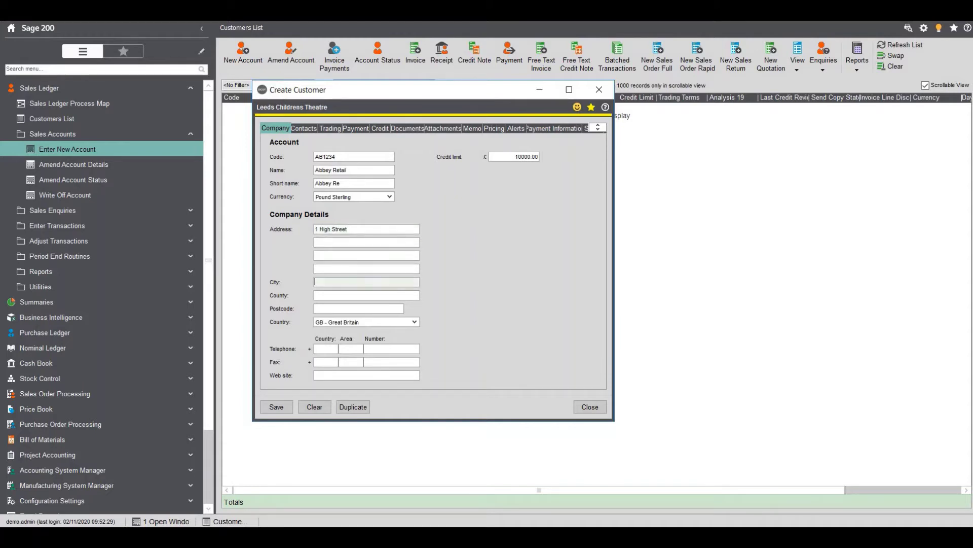
{"action": "type", "text": "Leeds"}
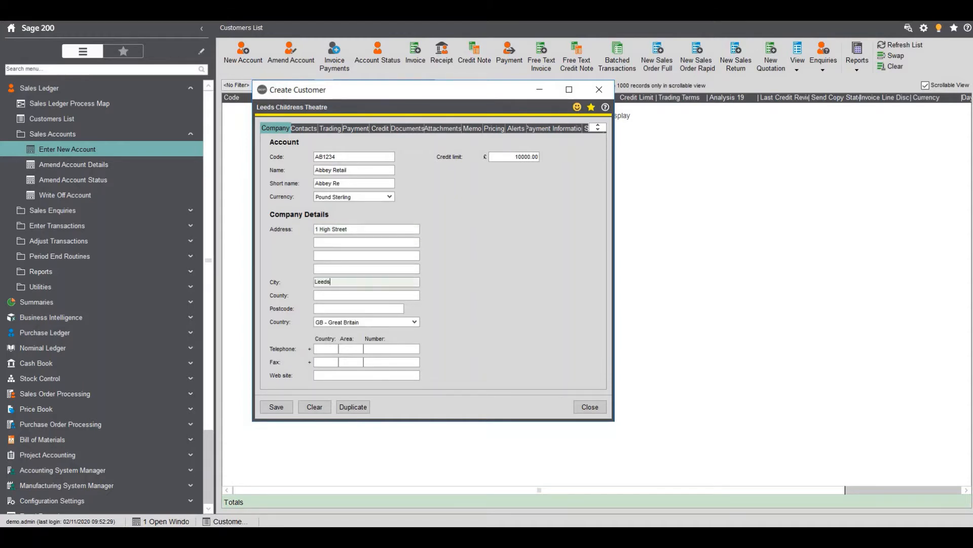
{"action": "type", "text": "LS14 4AA"}
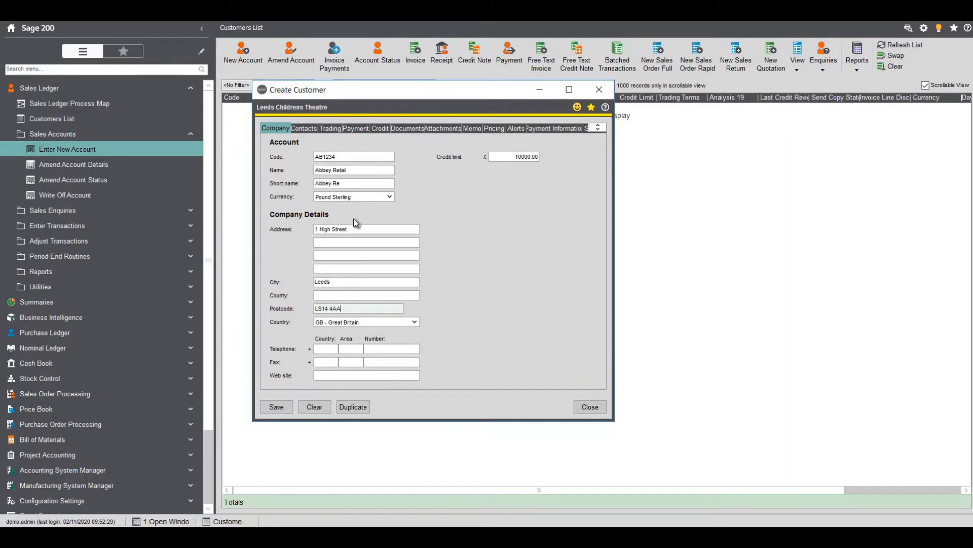
{"action": "mouse_move", "coordinate": [351, 395]}
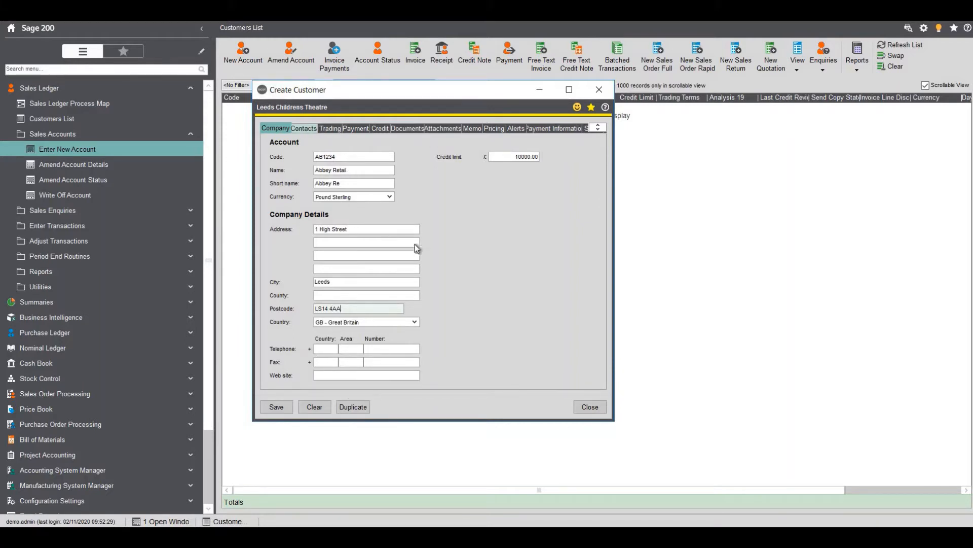
{"action": "left_click", "coordinate": [303, 129]}
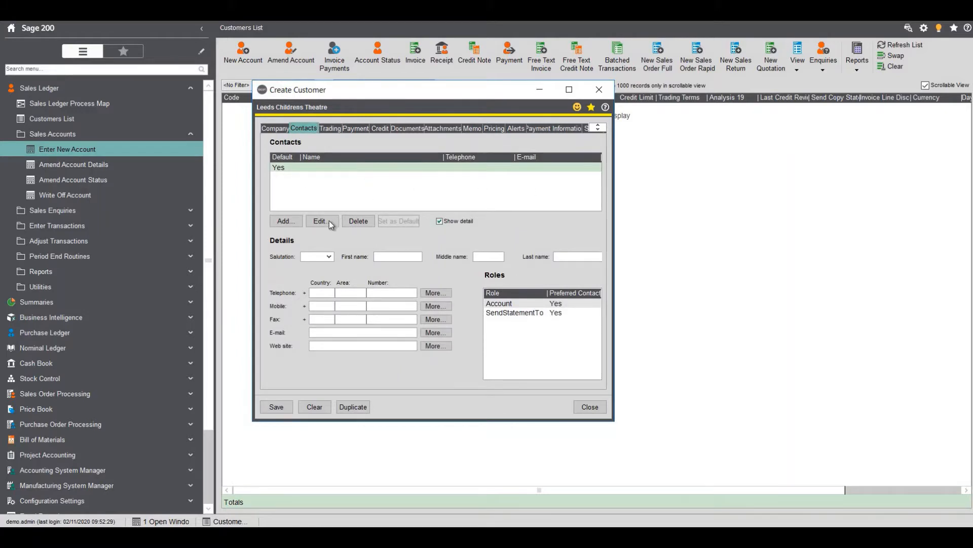
{"action": "left_click", "coordinate": [319, 221]}
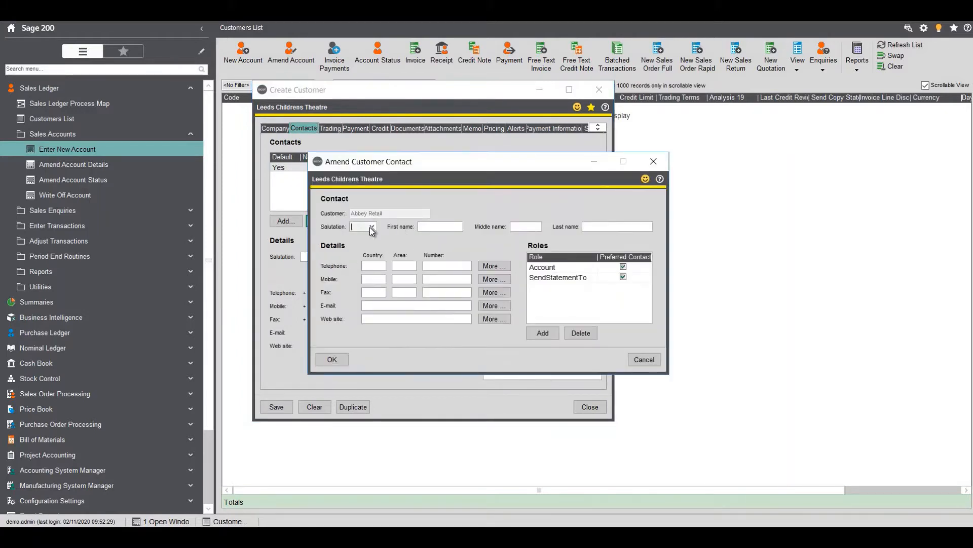
{"action": "left_click", "coordinate": [373, 226]}
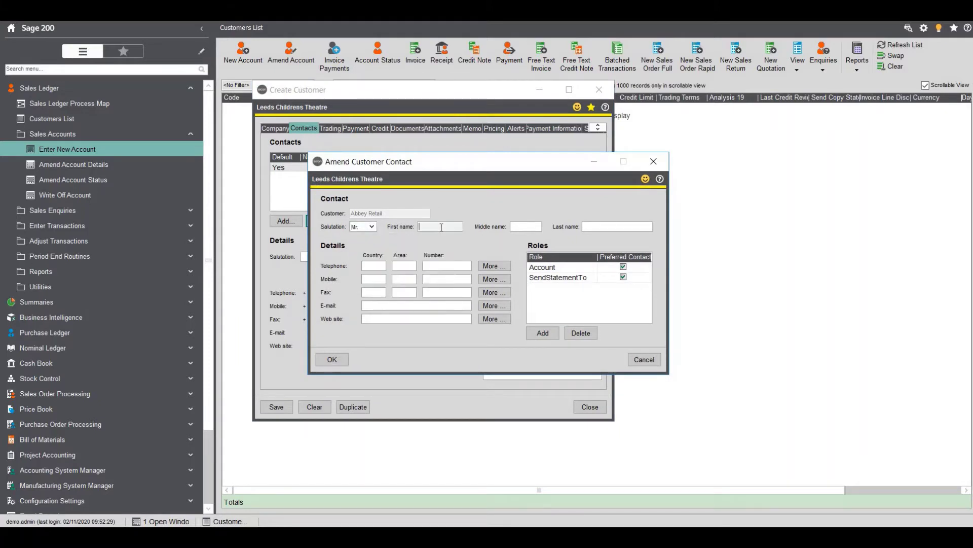
{"action": "type", "text": "Tony"}
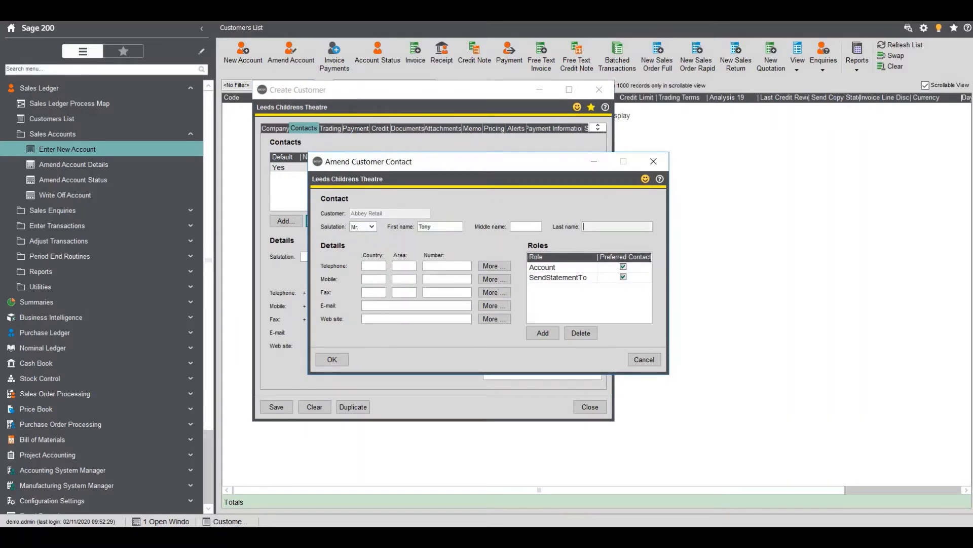
{"action": "type", "text": "Hutchinson"}
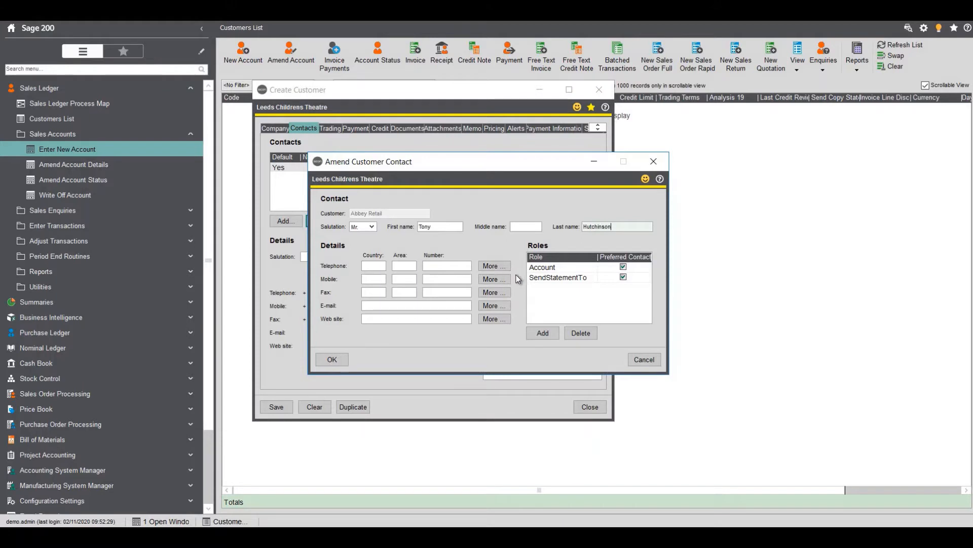
{"action": "mouse_move", "coordinate": [340, 356]}
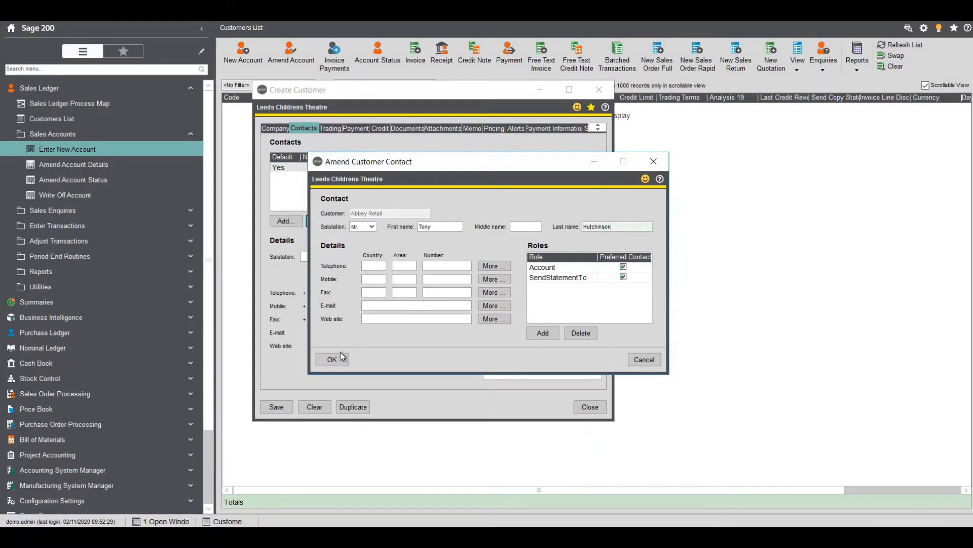
{"action": "left_click", "coordinate": [333, 359]}
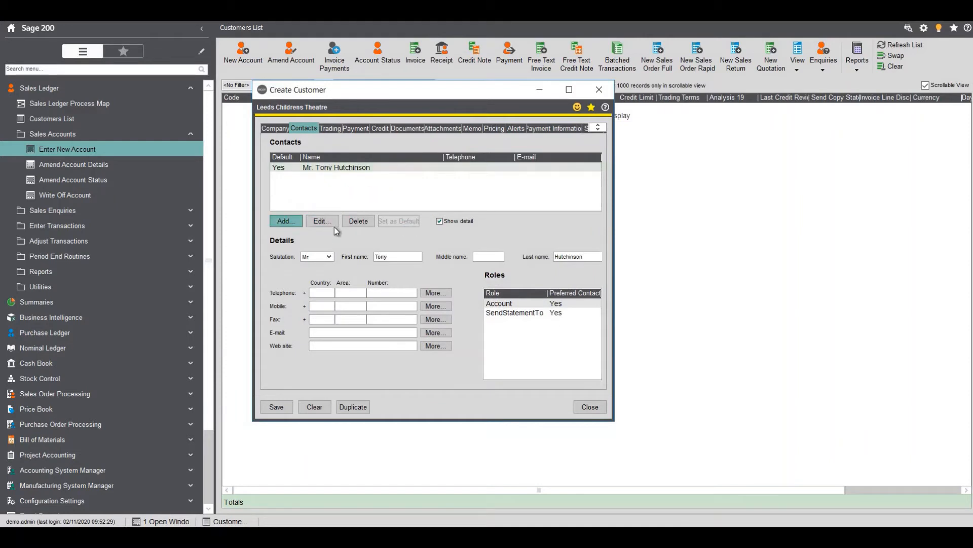
{"action": "left_click", "coordinate": [286, 221]}
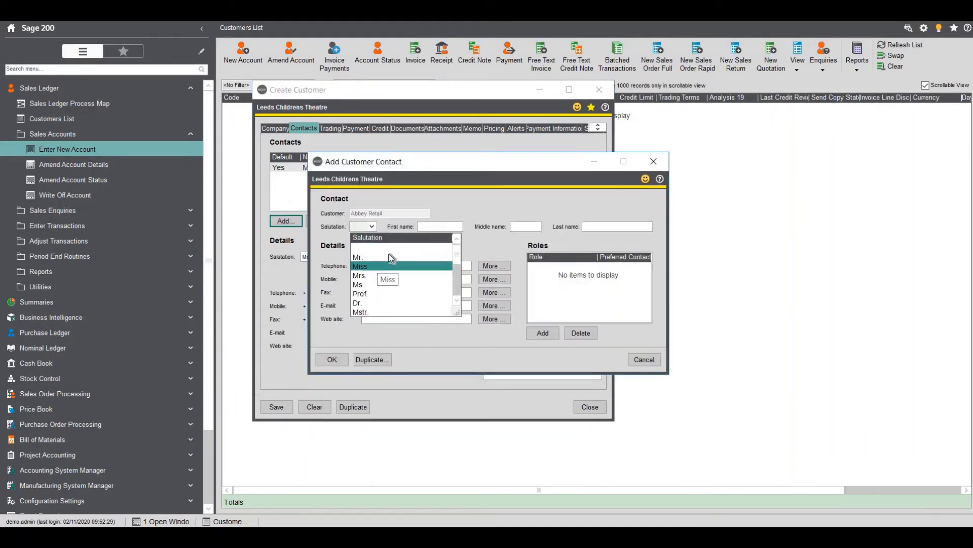
{"action": "left_click", "coordinate": [360, 266]}
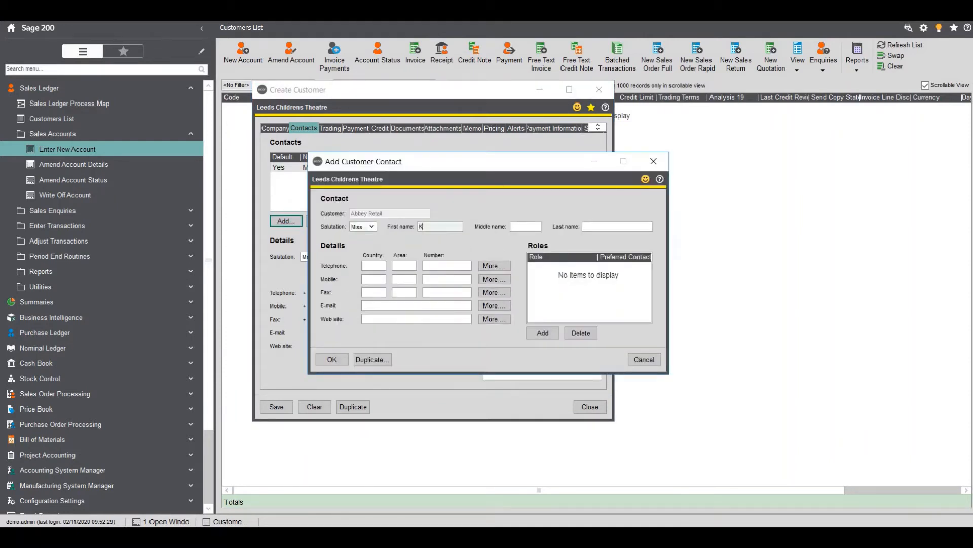
{"action": "type", "text": "elly"}
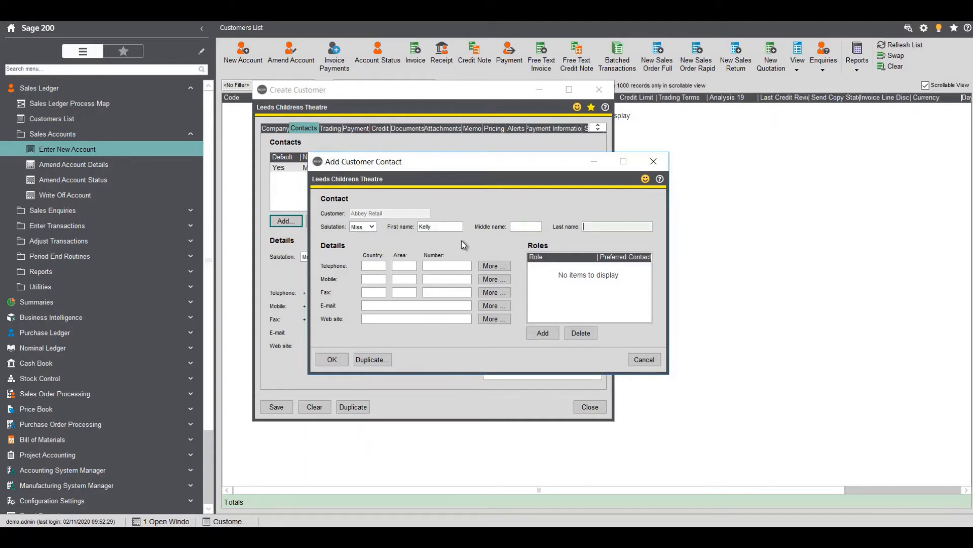
{"action": "type", "text": "McLaoughton"}
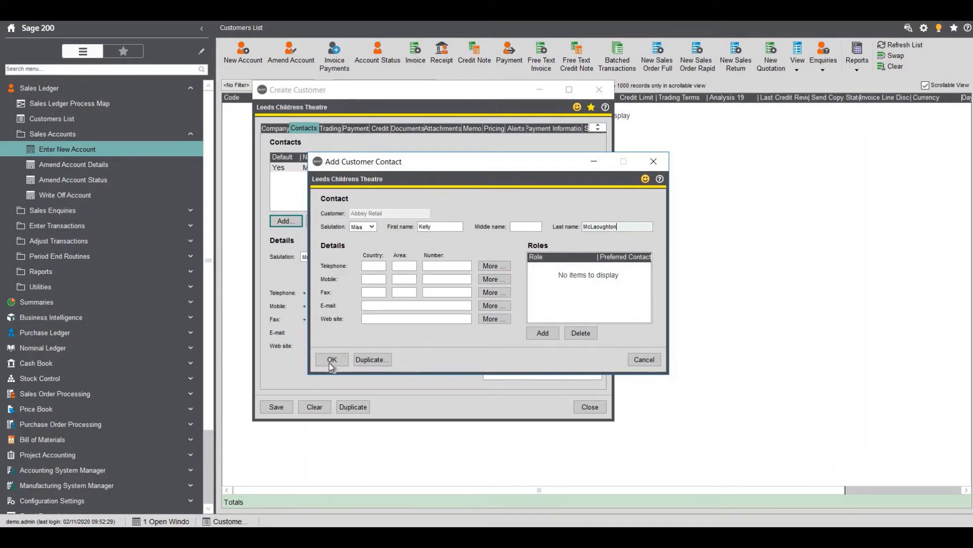
{"action": "left_click", "coordinate": [332, 359]}
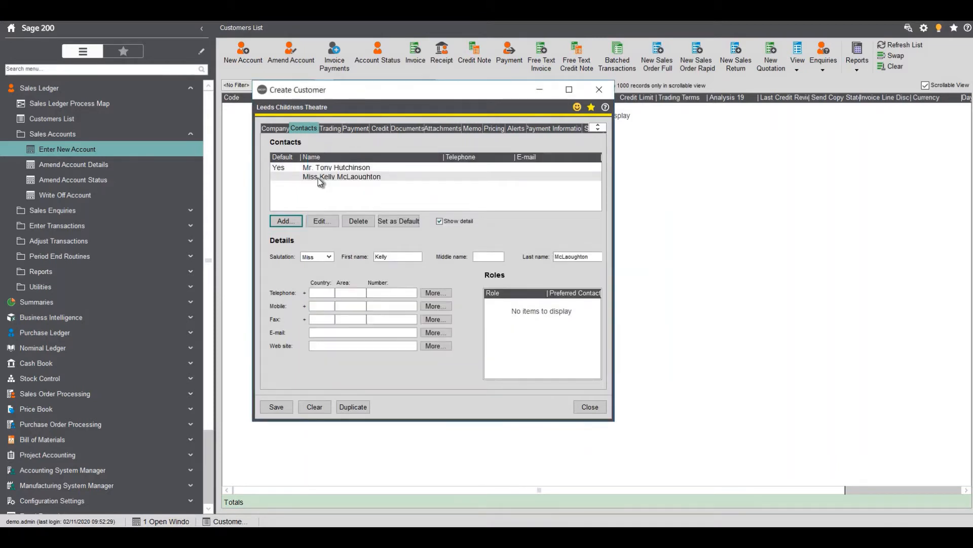
{"action": "left_click", "coordinate": [340, 176]}
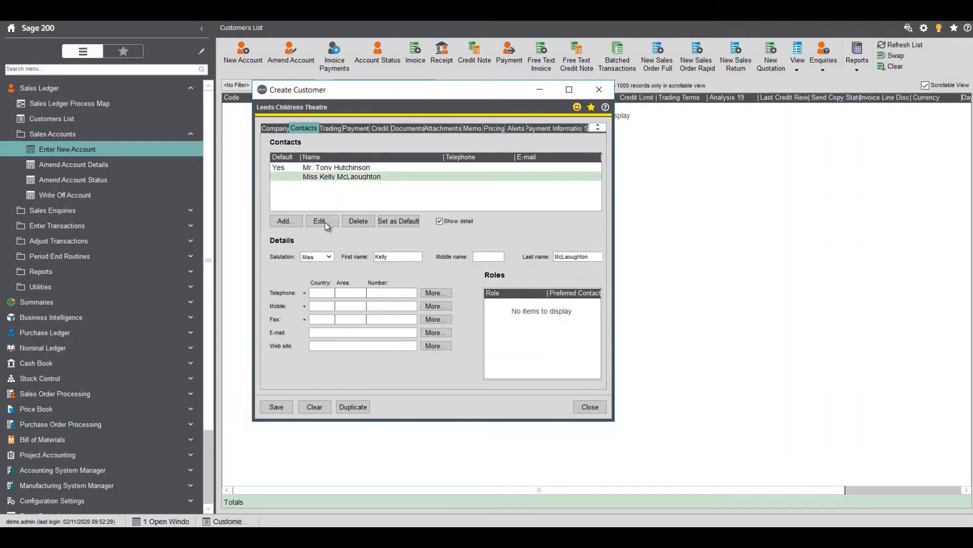
{"action": "left_click", "coordinate": [320, 222]}
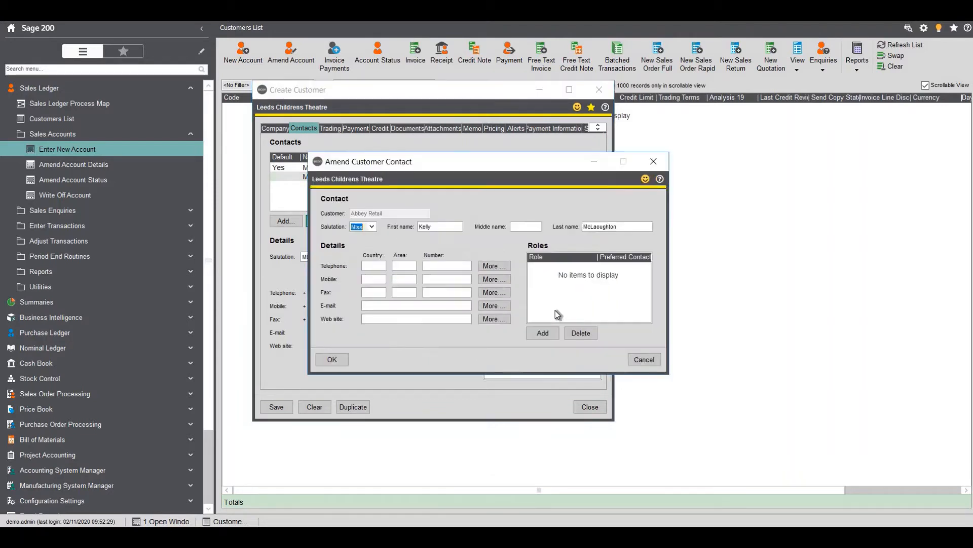
{"action": "left_click", "coordinate": [542, 333]}
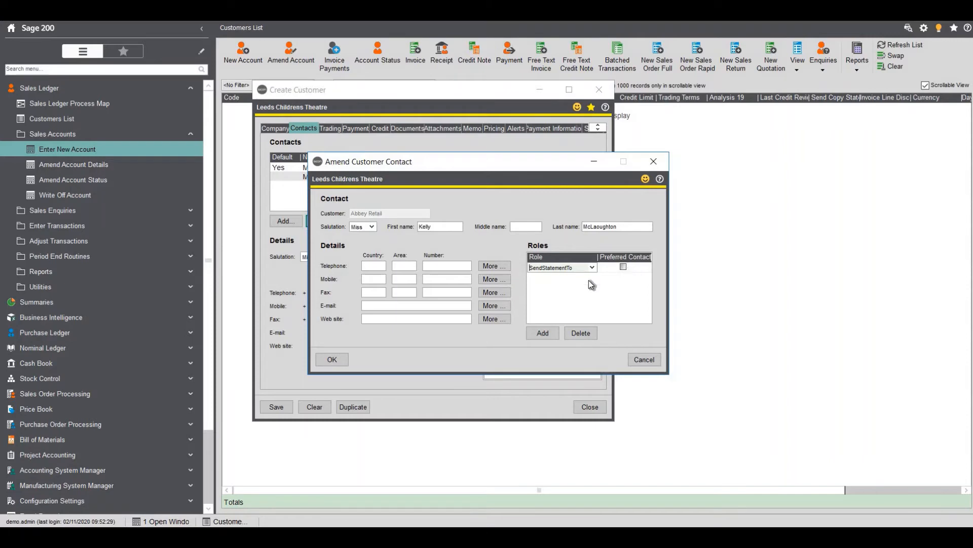
{"action": "left_click", "coordinate": [543, 332]}
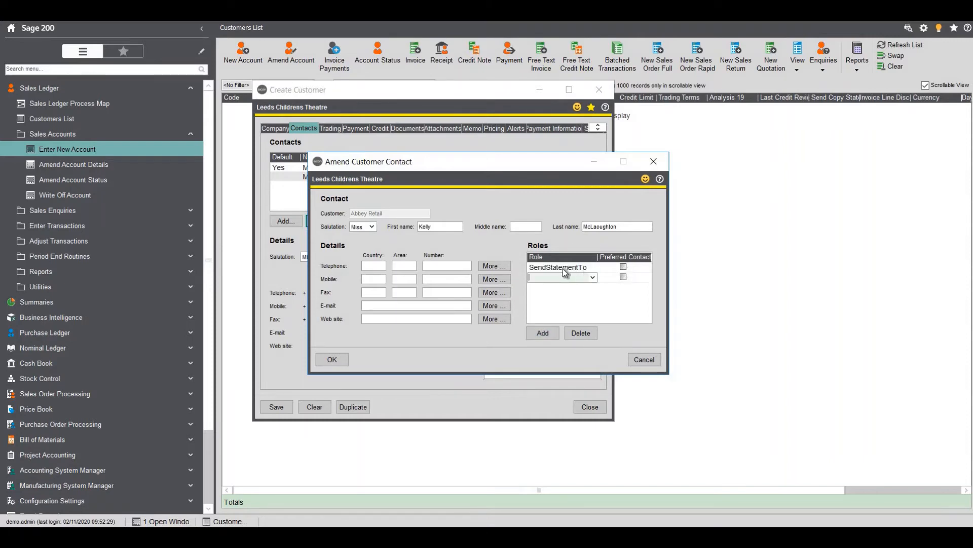
{"action": "left_click", "coordinate": [622, 266]}
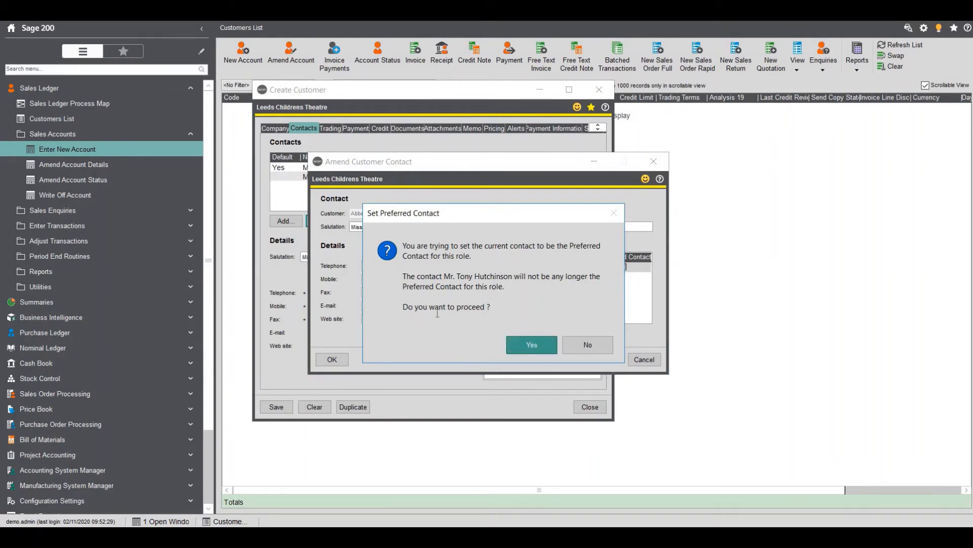
{"action": "left_click", "coordinate": [531, 345]}
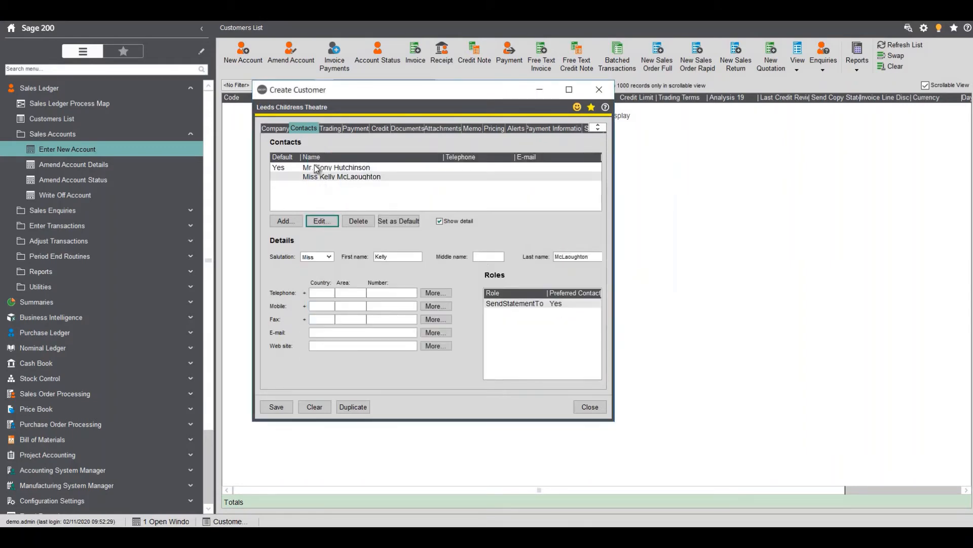
{"action": "left_click", "coordinate": [336, 167]}
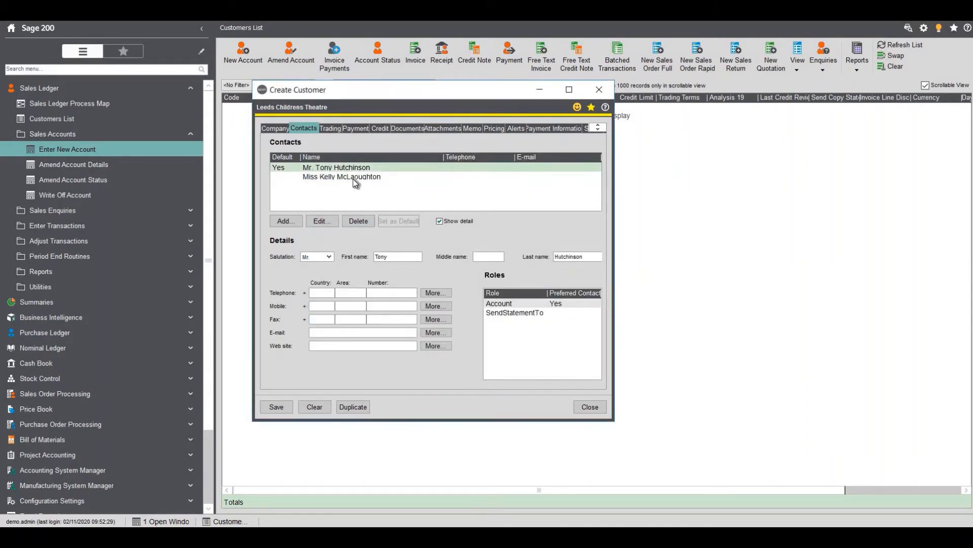
{"action": "left_click", "coordinate": [343, 177]}
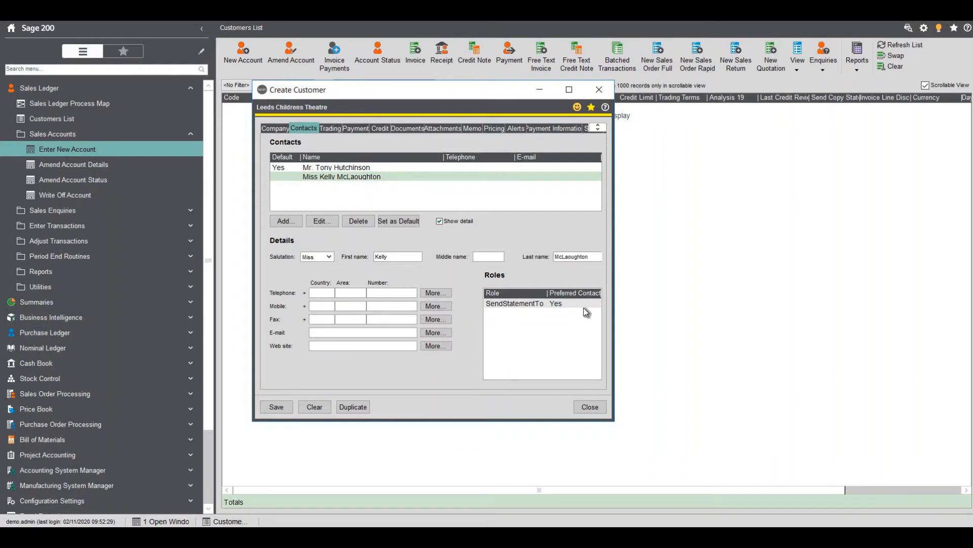
{"action": "mouse_move", "coordinate": [334, 132]}
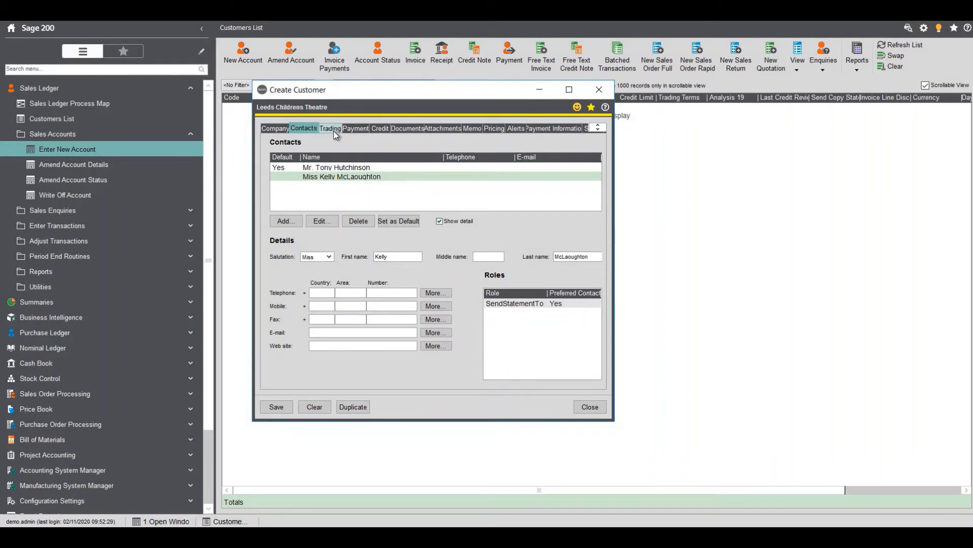
Review the Trading details: GB country code, standard-rate VAT and nominal code 4000 Ticket Income
{"action": "left_click", "coordinate": [331, 129]}
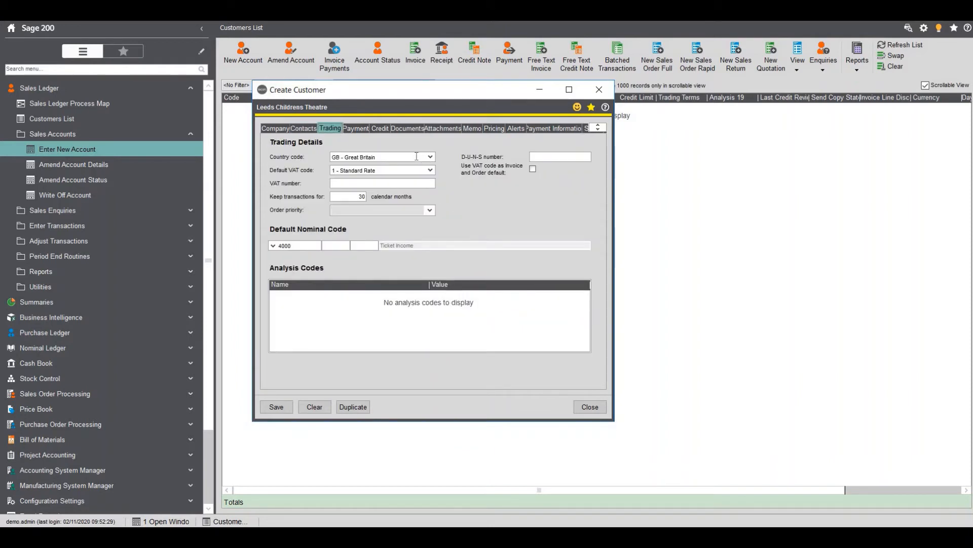
{"action": "mouse_move", "coordinate": [420, 170]}
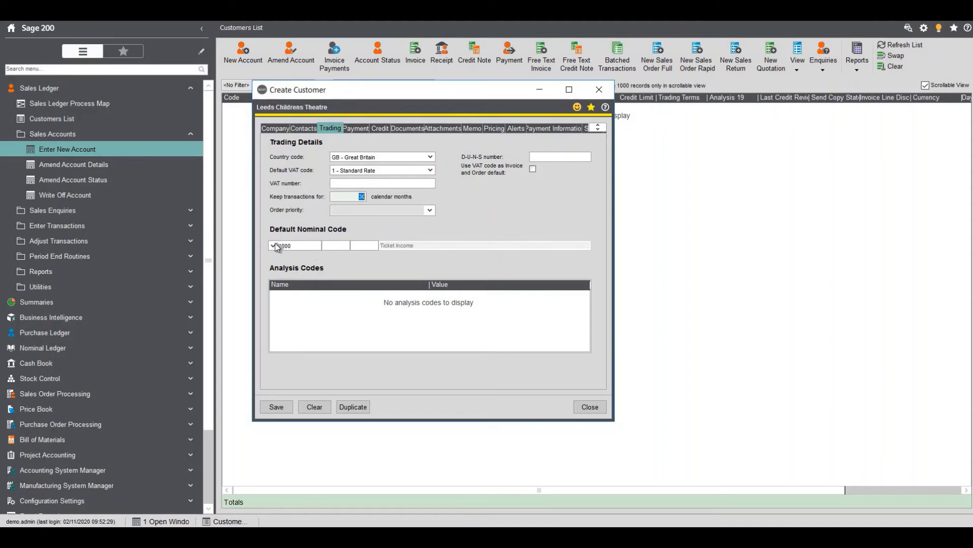
{"action": "left_click", "coordinate": [273, 245]}
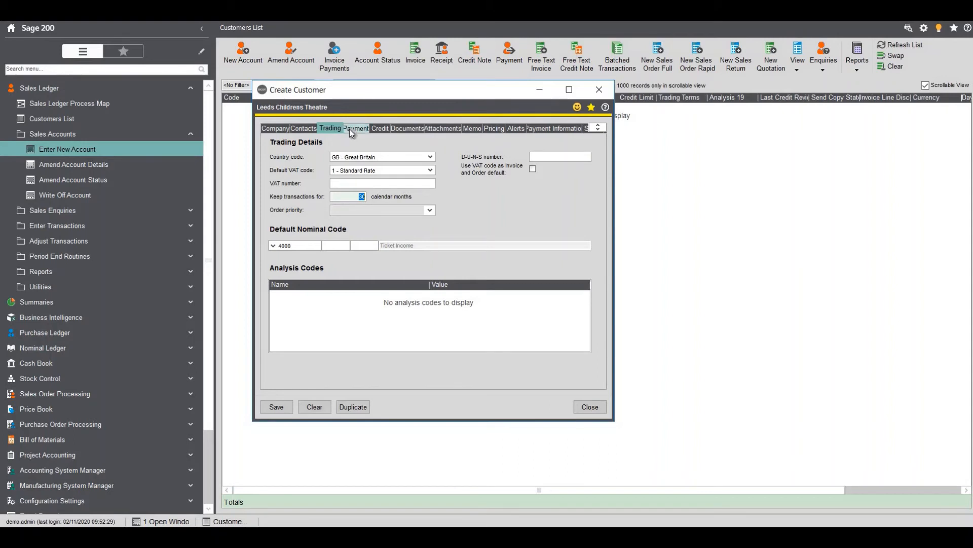
Set payment terms to 30 days, save the customer and dismiss the error message
{"action": "left_click", "coordinate": [356, 128]}
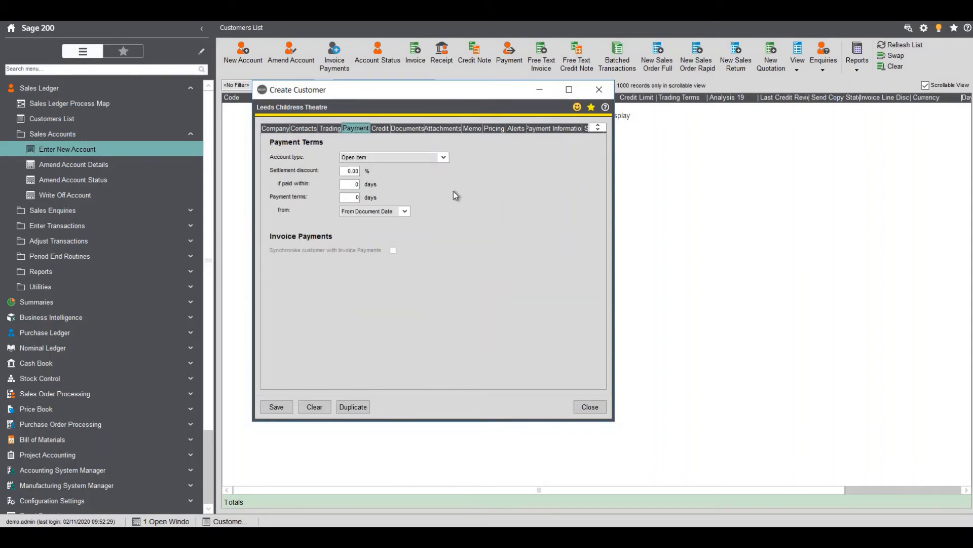
{"action": "mouse_move", "coordinate": [341, 168]}
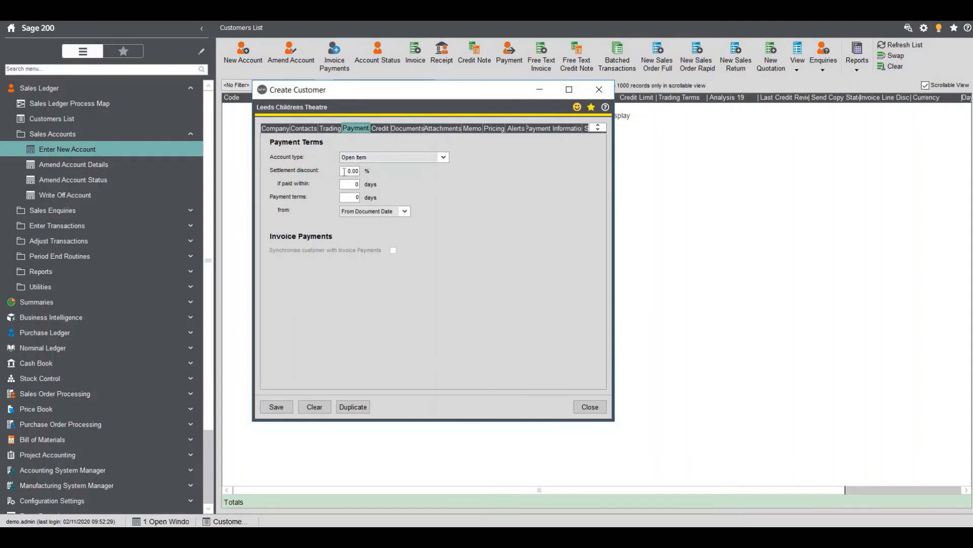
{"action": "left_click", "coordinate": [351, 170]}
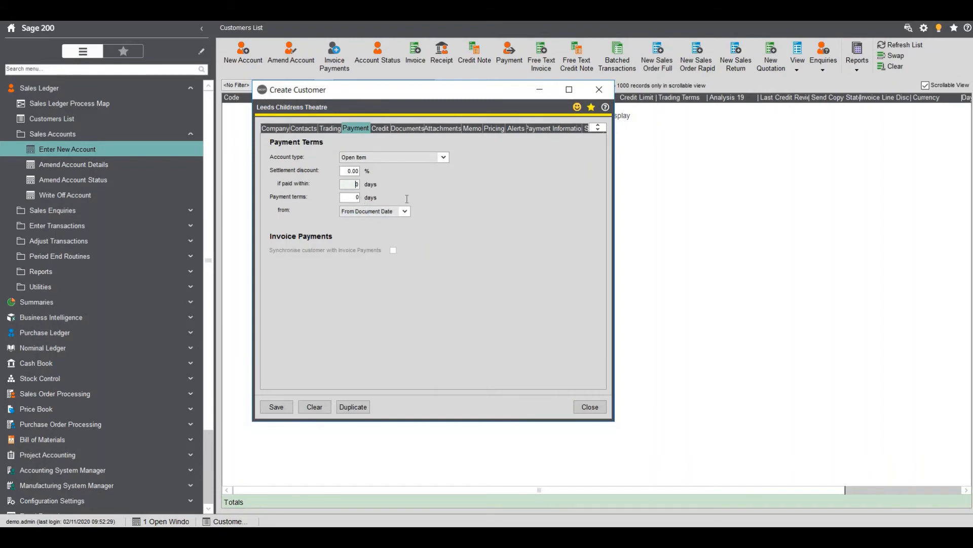
{"action": "type", "text": "30"}
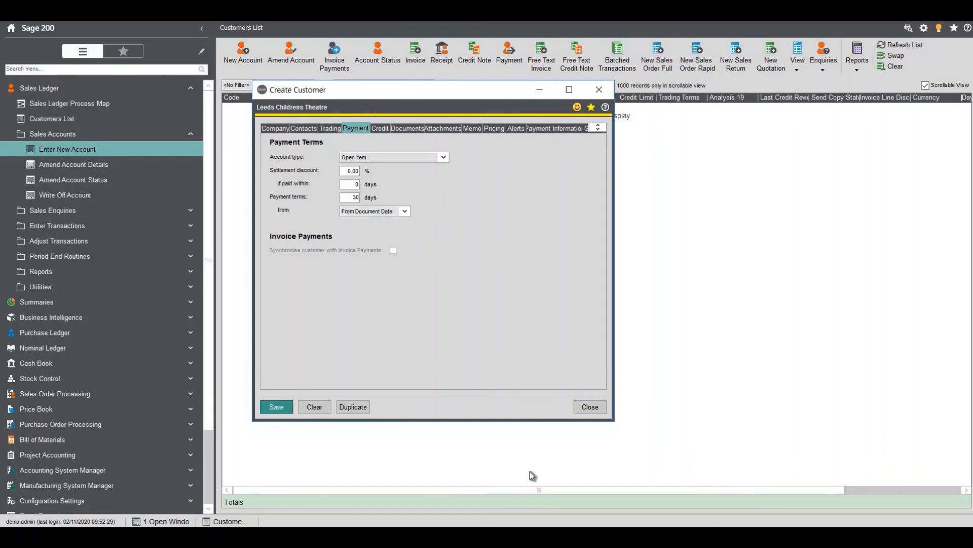
{"action": "left_click", "coordinate": [276, 406]}
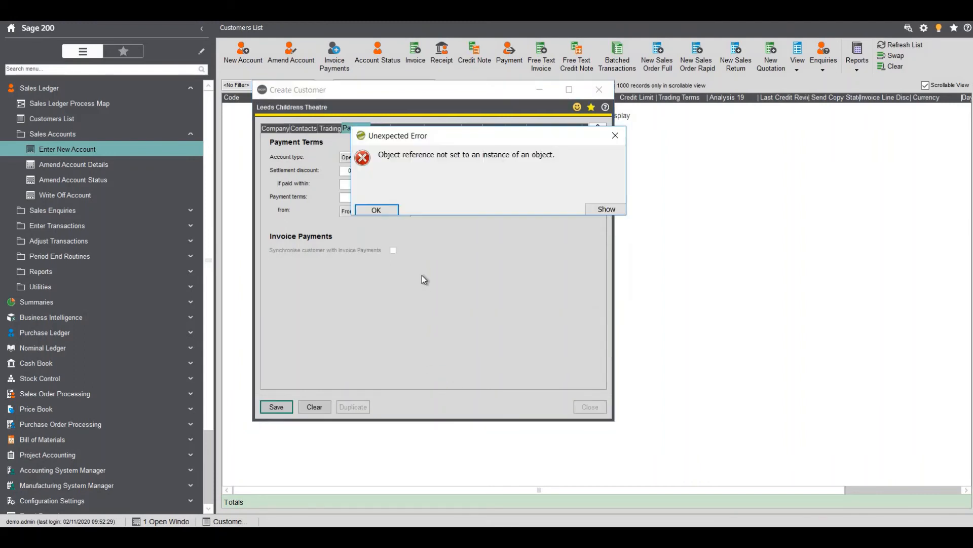
{"action": "left_click", "coordinate": [375, 210]}
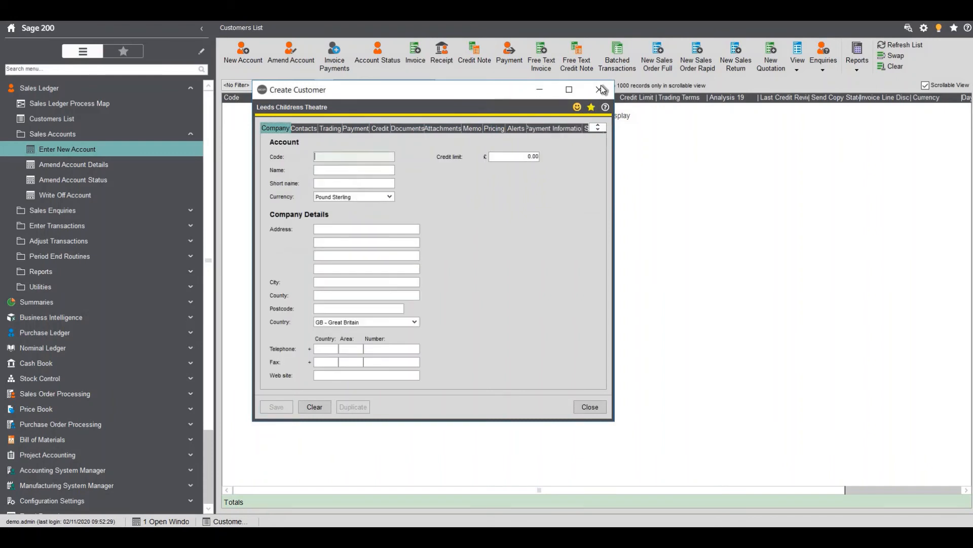
Close the Create Customer window to see AB1234 Abbey Retail in the customers list
{"action": "left_click", "coordinate": [599, 89]}
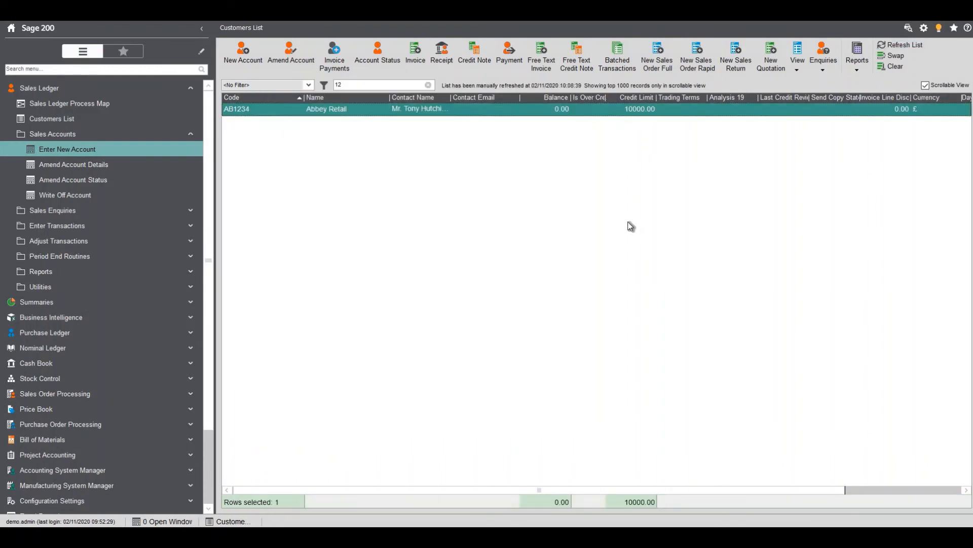
{"action": "mouse_move", "coordinate": [351, 115]}
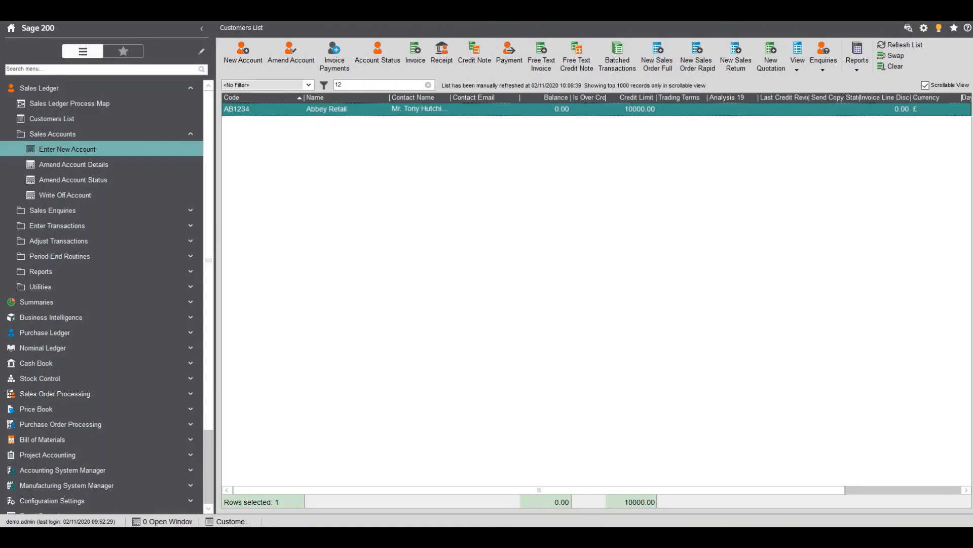
{"action": "mouse_move", "coordinate": [349, 489]}
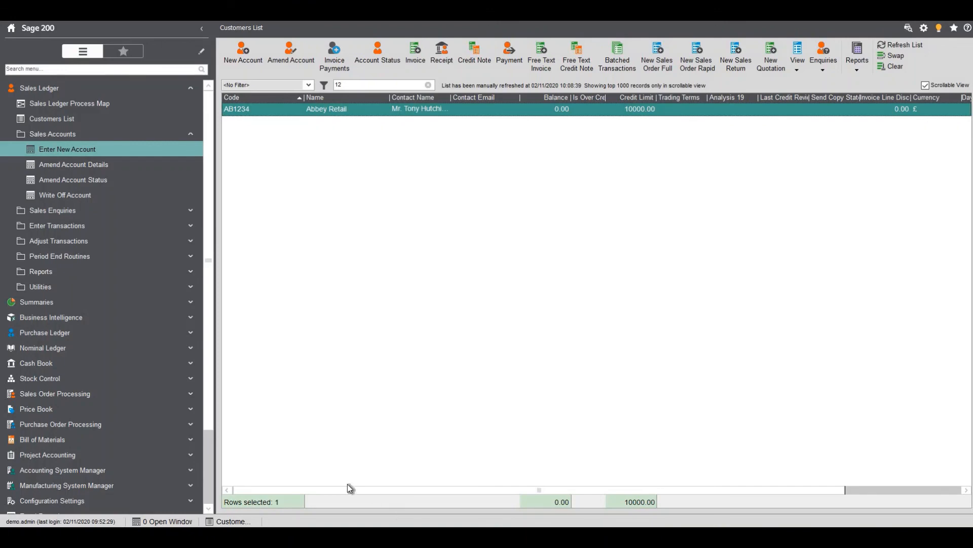